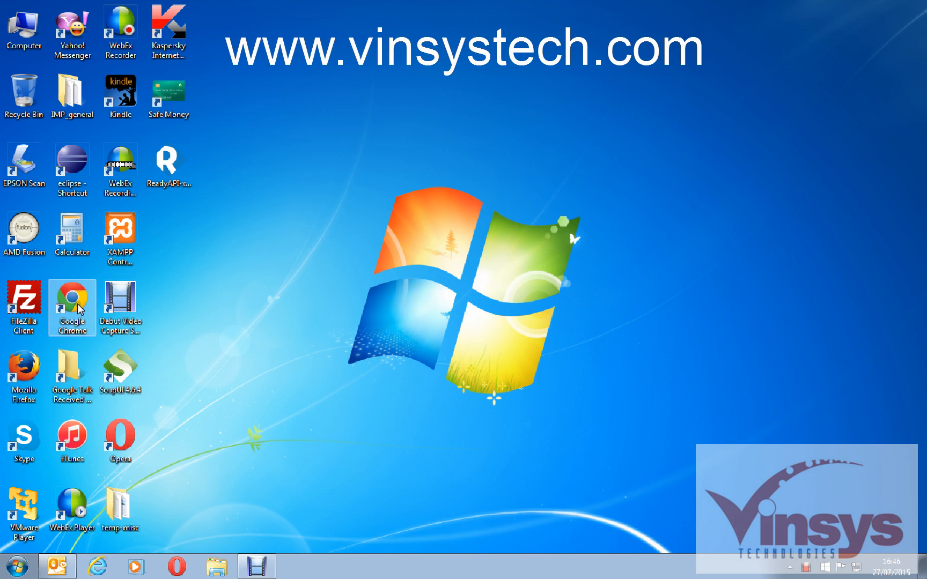
mouse_move(380, 318)
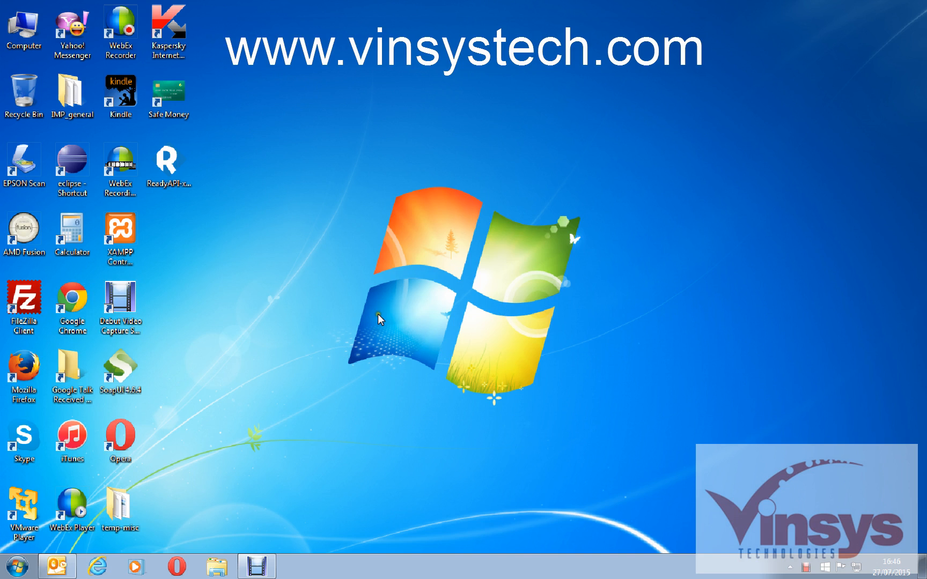
Launch Google Chrome from the desktop shortcut to reach the Google home page.
double_click(71, 301)
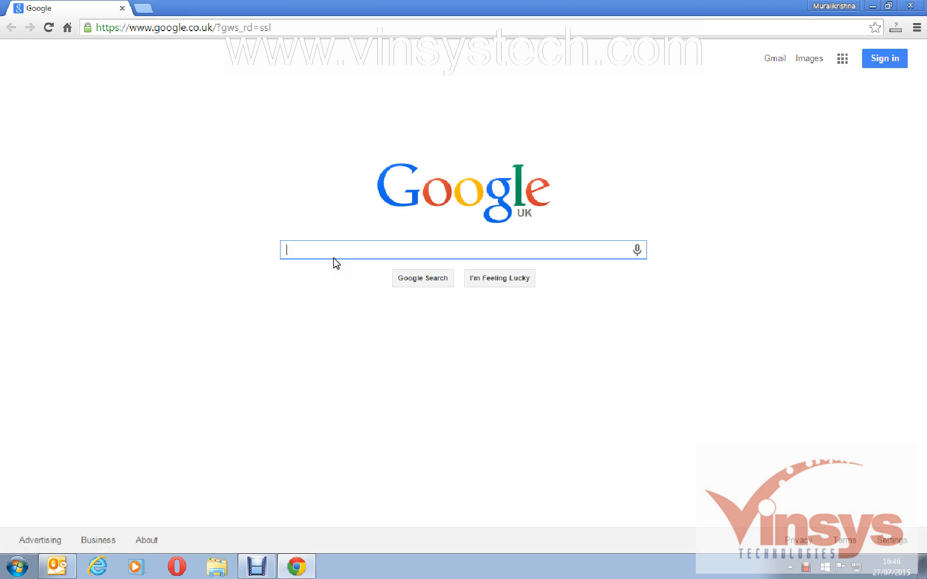
Search Google for soapui.
text(soapui)
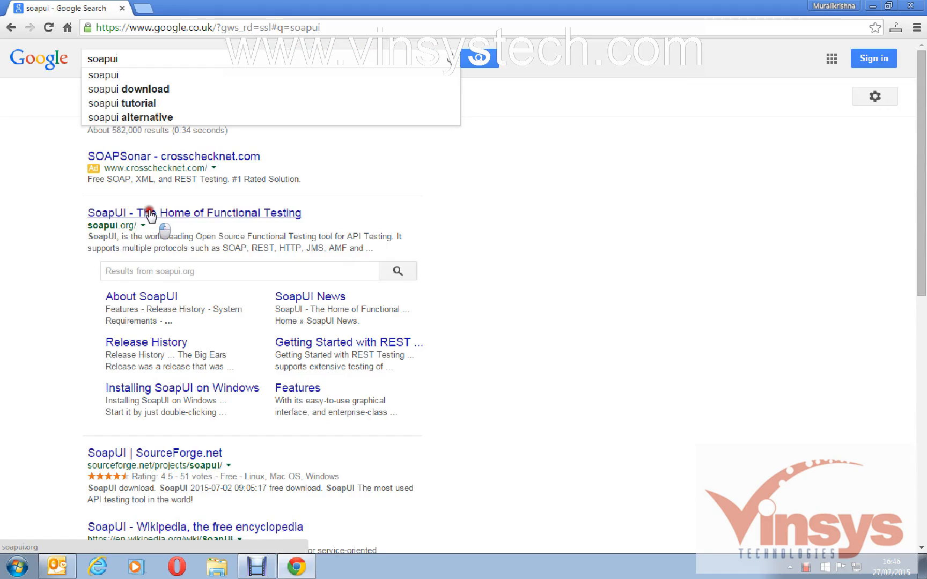
Go to the SoapUI home page result and expand the Licenses topics in its documentation sidebar.
click(194, 212)
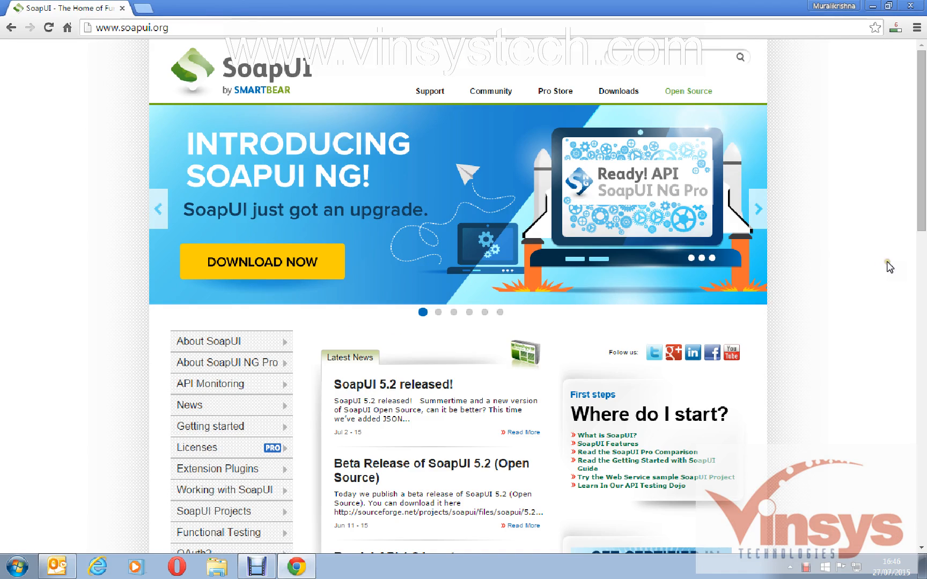
mouse_move(847, 332)
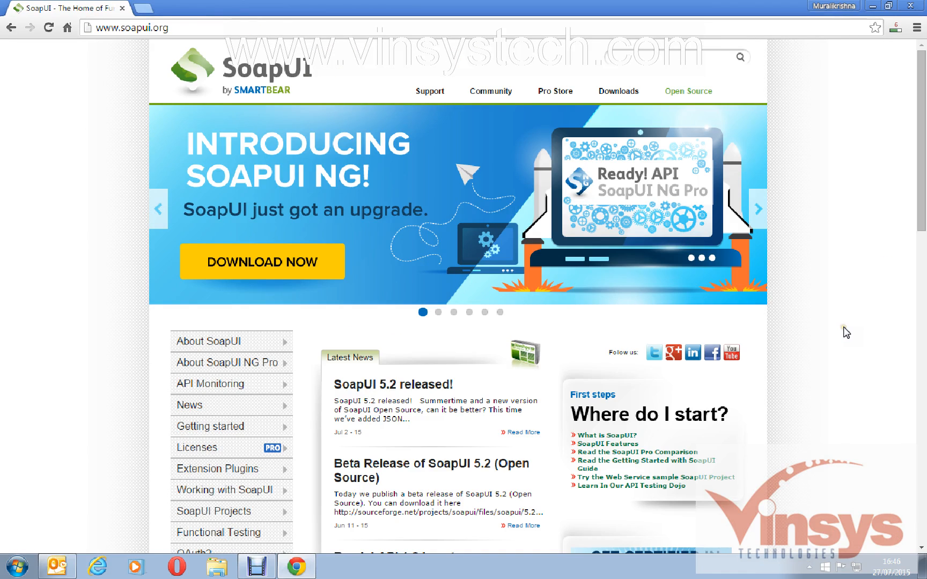
mouse_move(831, 256)
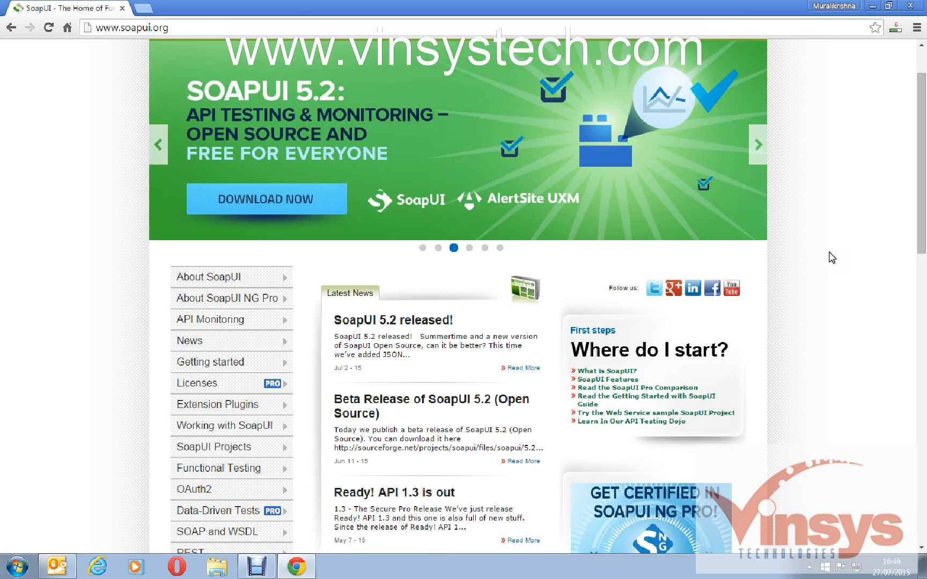
scroll(down, 3)
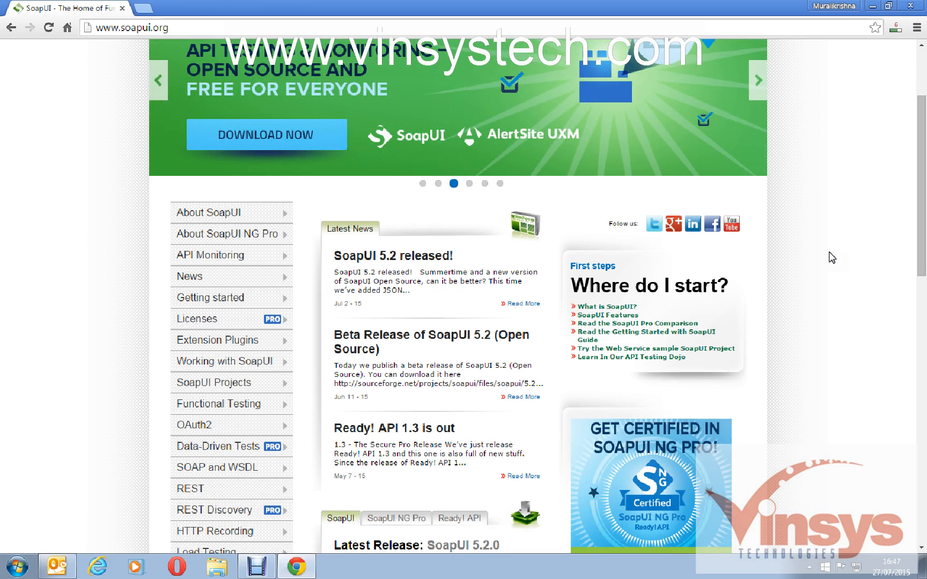
mouse_move(196, 320)
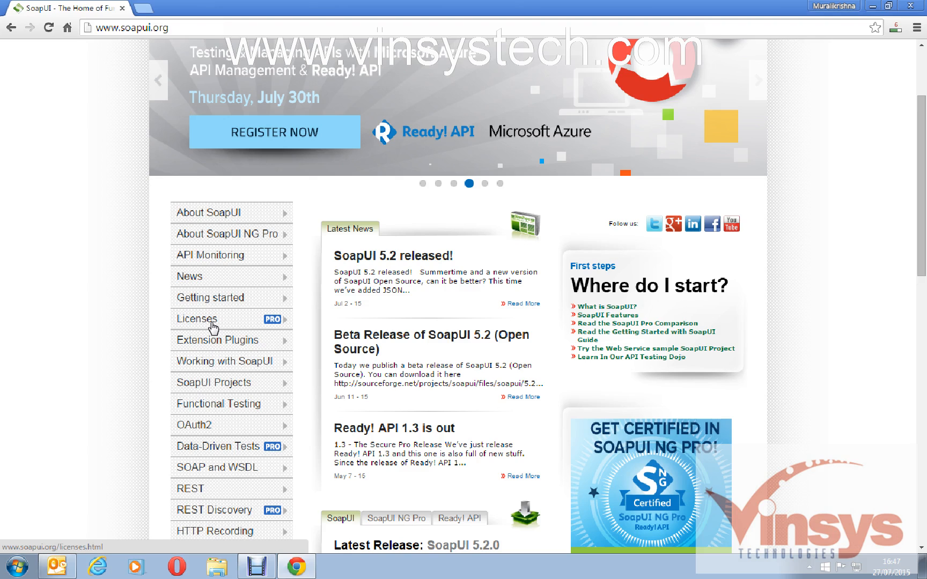
click(197, 318)
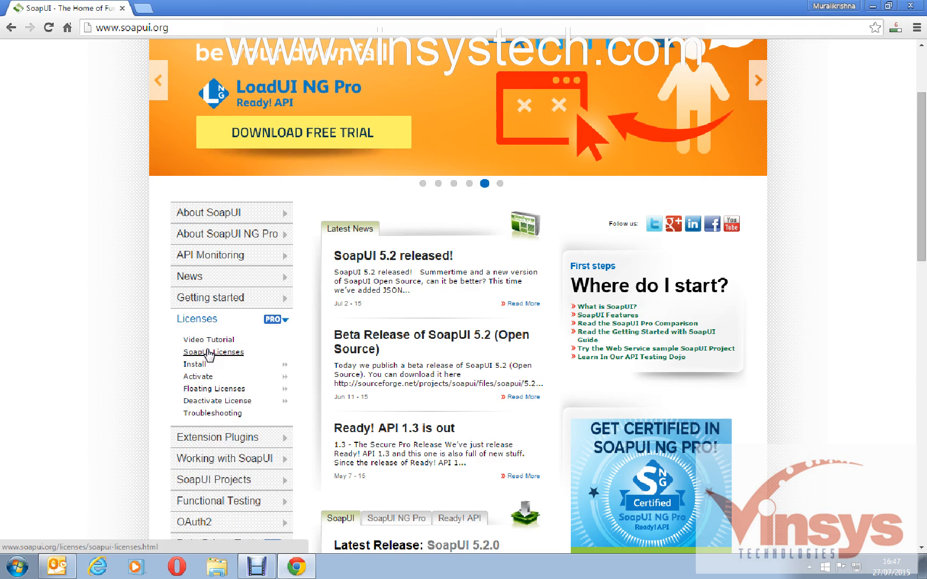
Read through the SoapUI Licenses documentation page describing license styles and types.
click(213, 352)
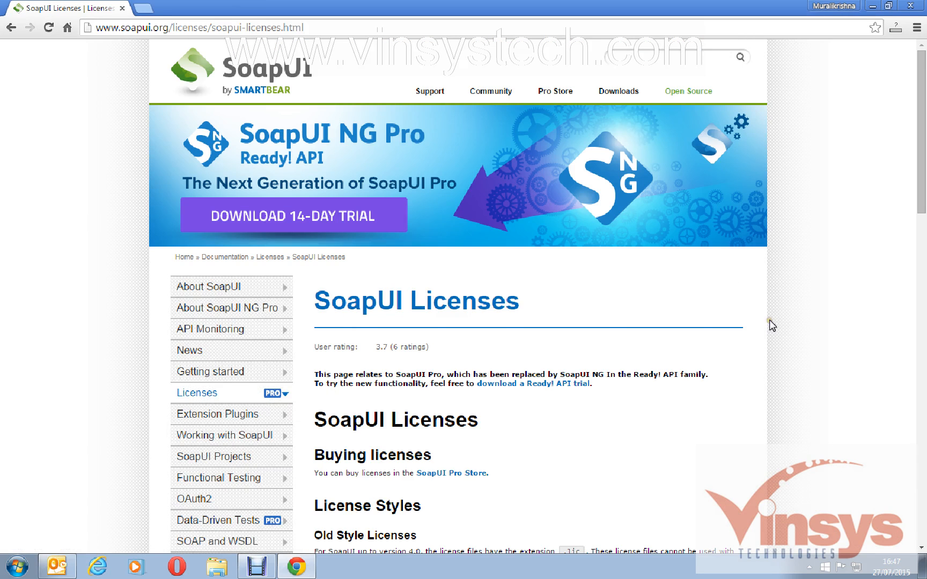
scroll(down, 3)
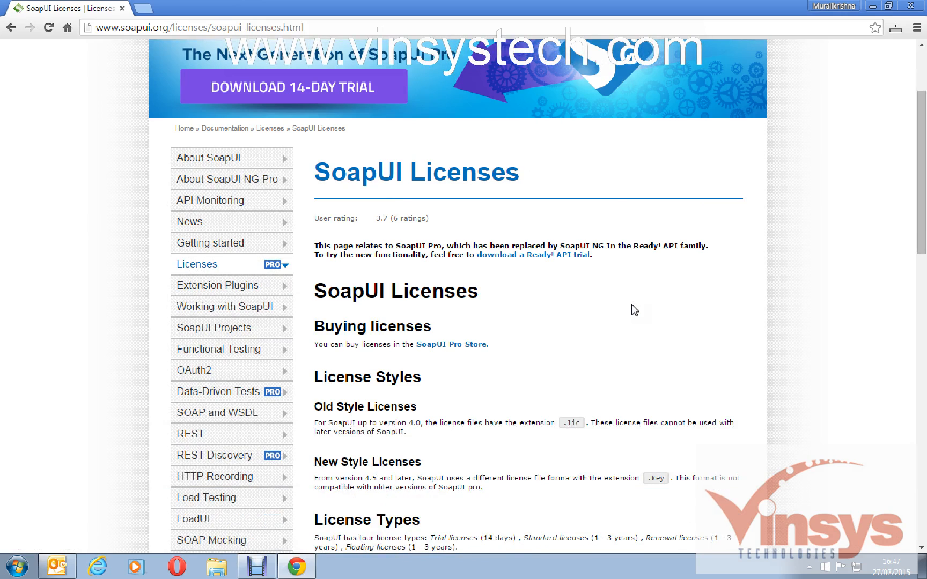
mouse_move(531, 255)
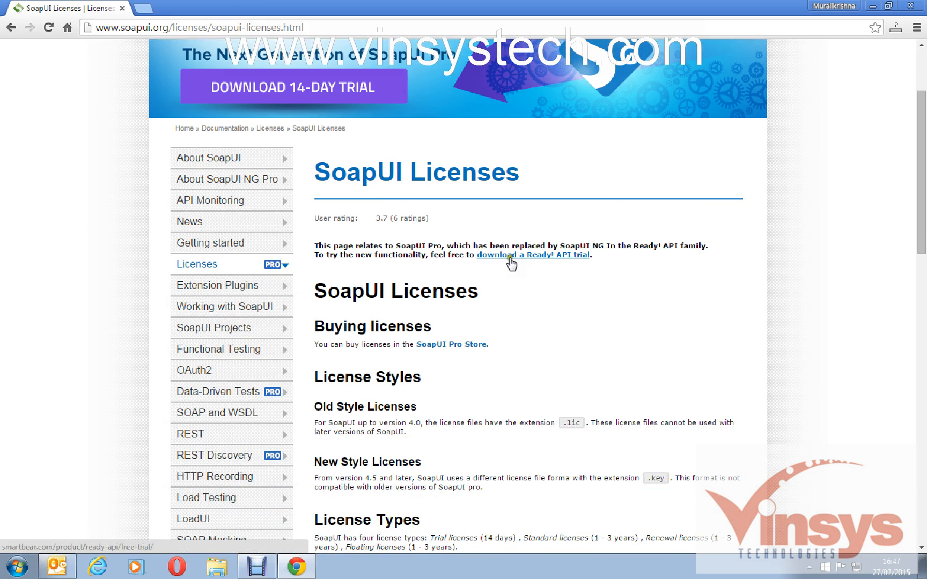
mouse_move(539, 263)
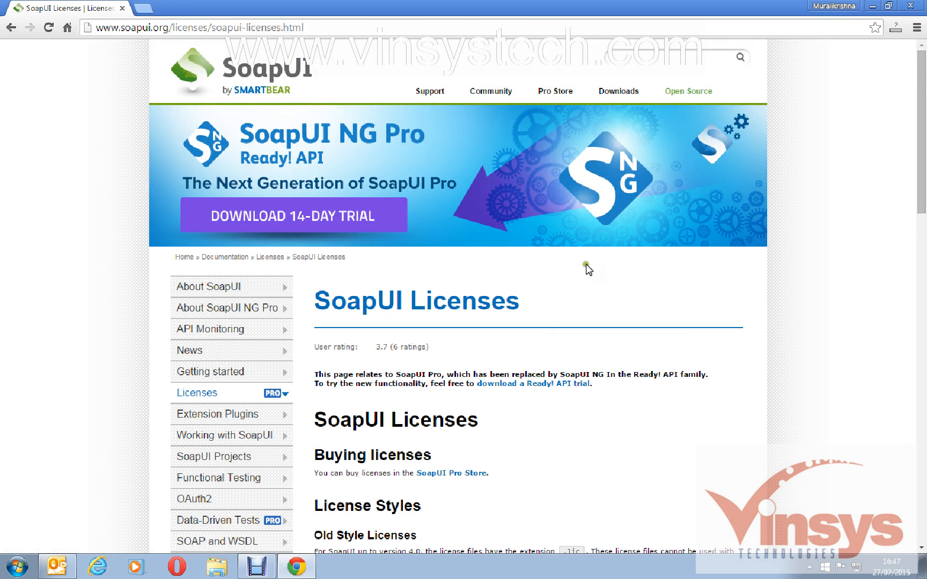
mouse_move(634, 272)
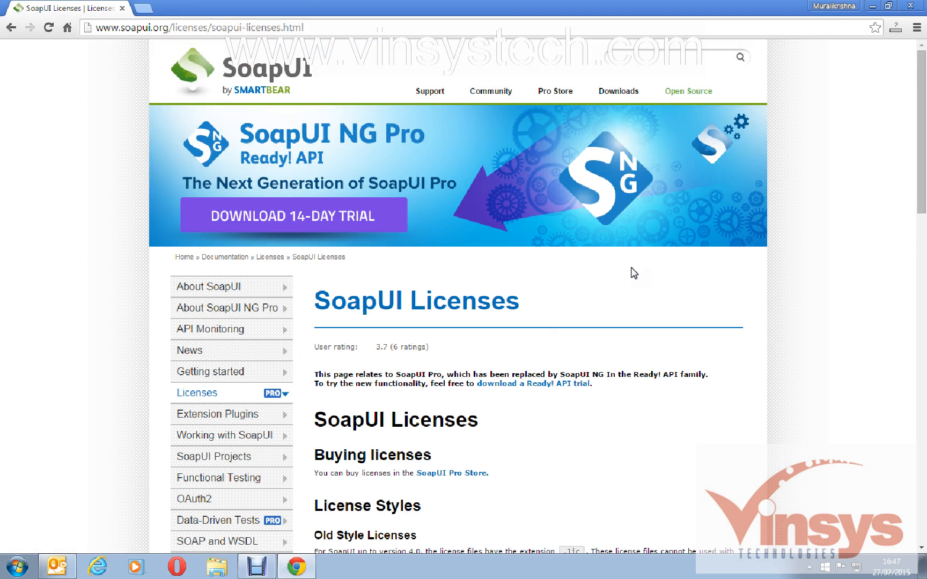
mouse_move(360, 217)
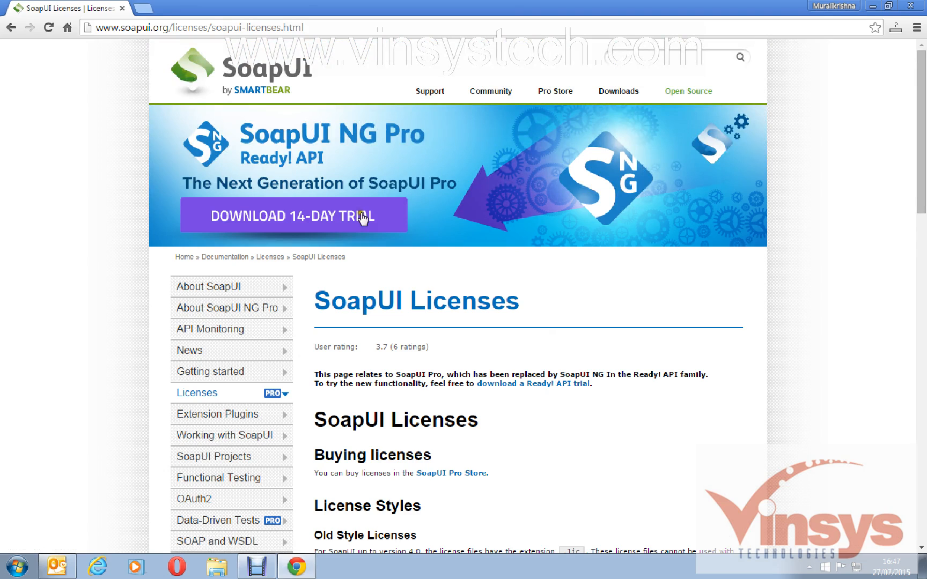
mouse_move(395, 145)
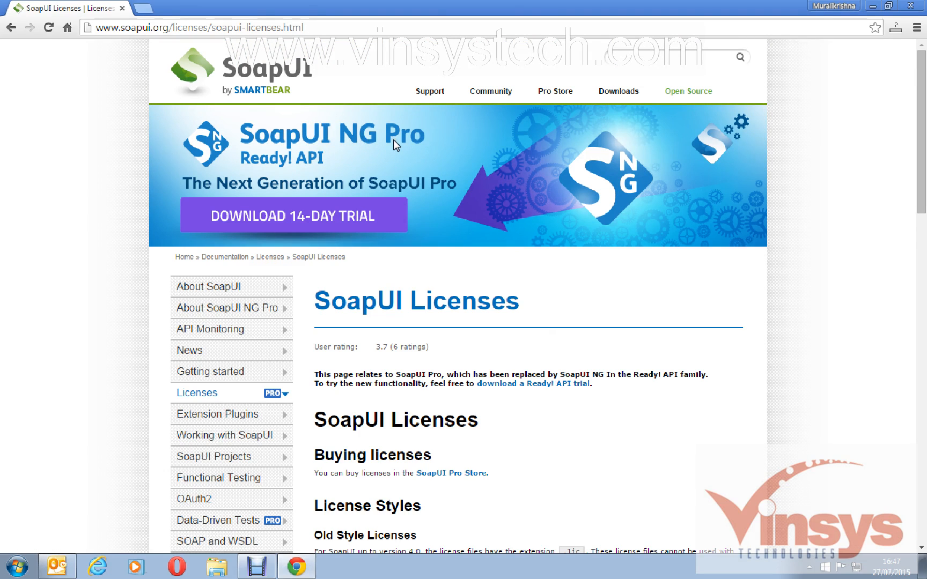
mouse_move(374, 170)
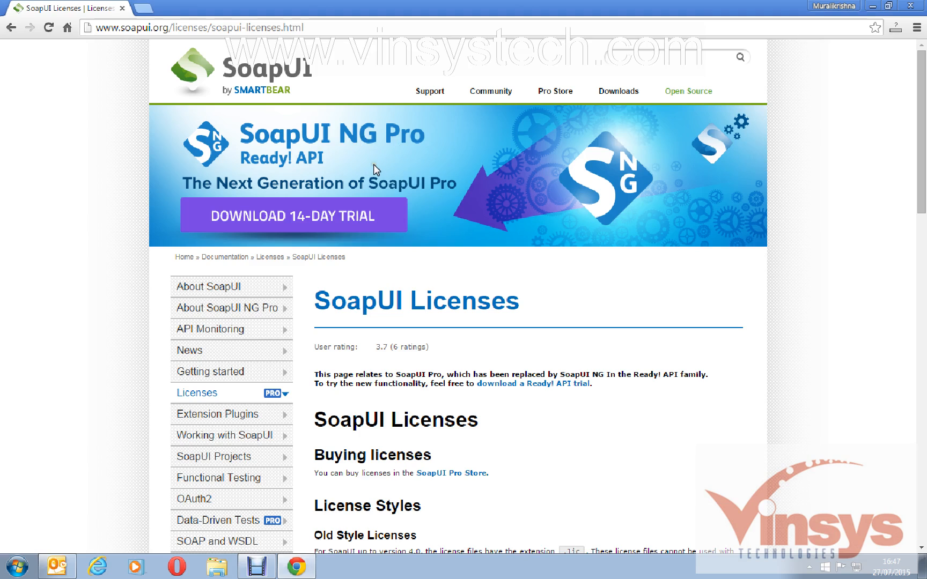
mouse_move(532, 373)
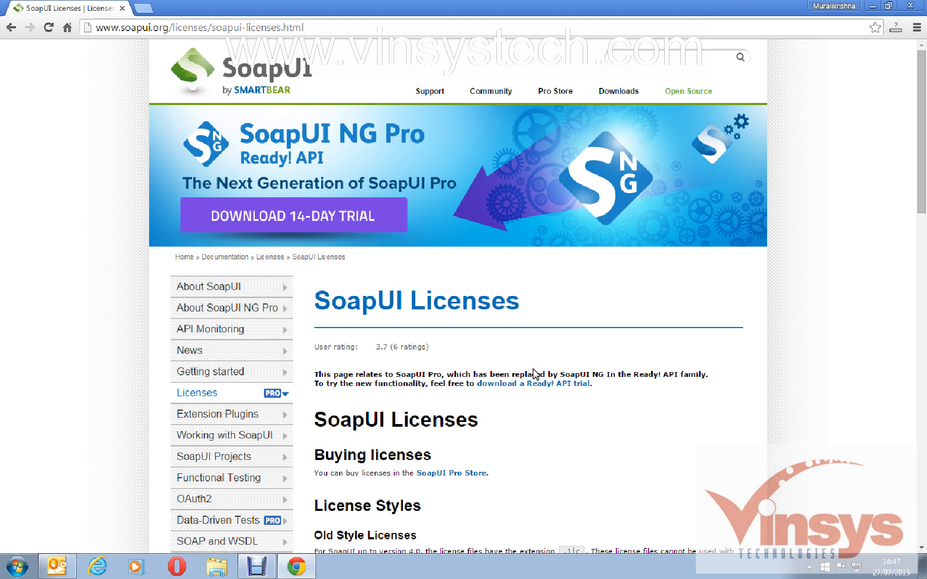
scroll(down, 3)
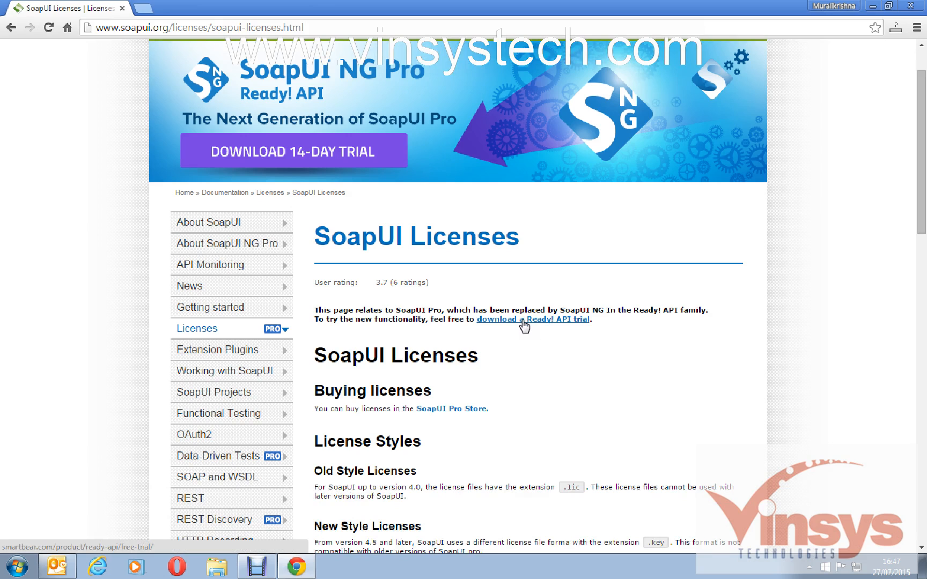
Follow the Ready! API trial link and visit the Work Email, First Name and Company fields of the sign-up form.
click(531, 320)
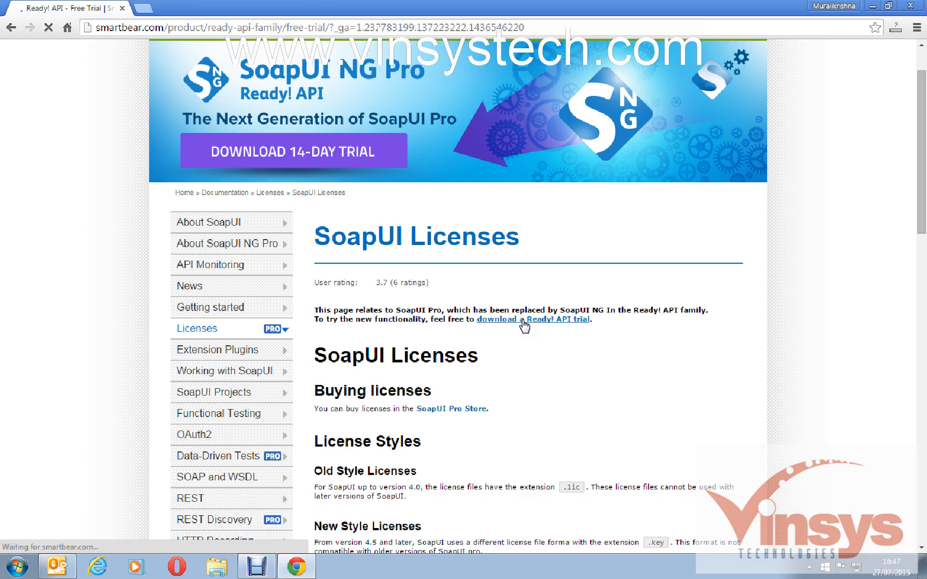
click(531, 320)
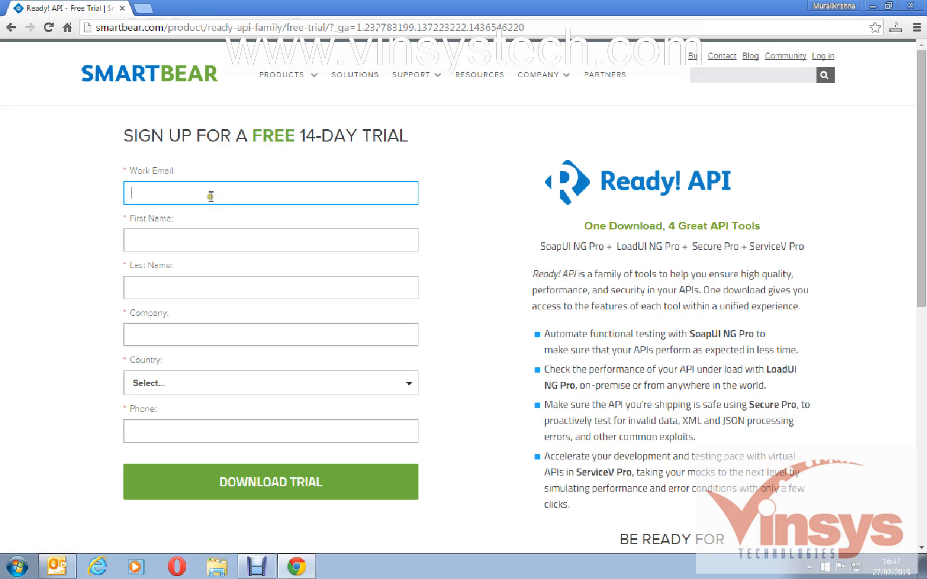
click(270, 239)
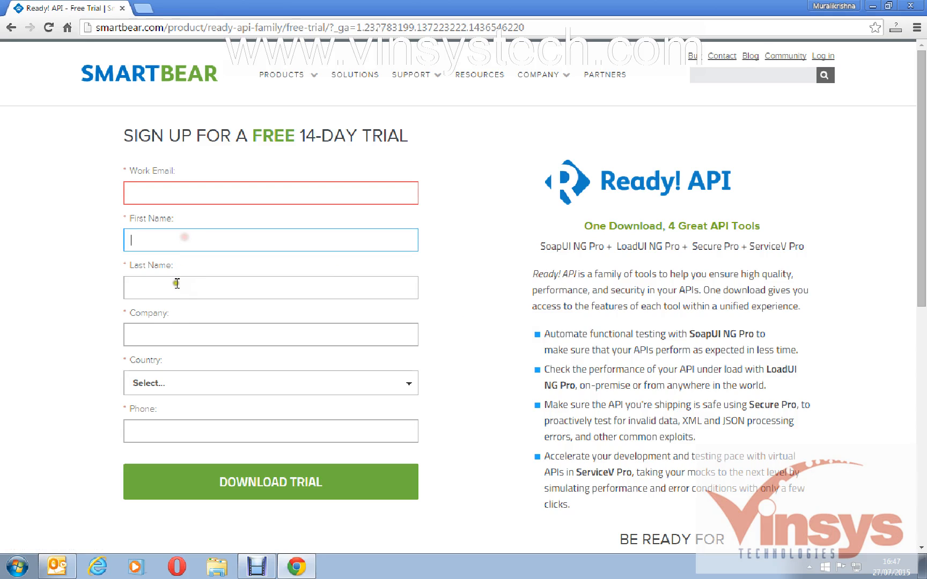
click(270, 334)
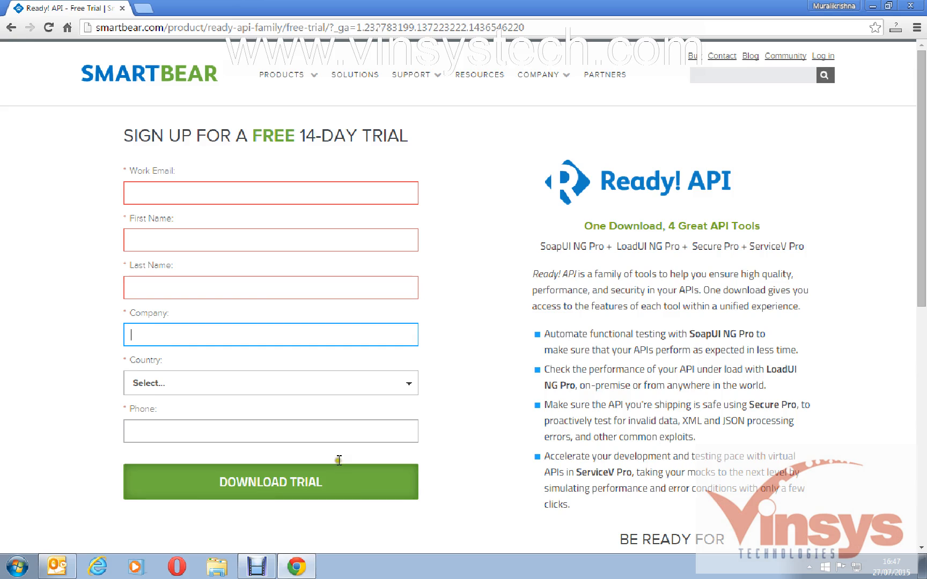
mouse_move(880, 7)
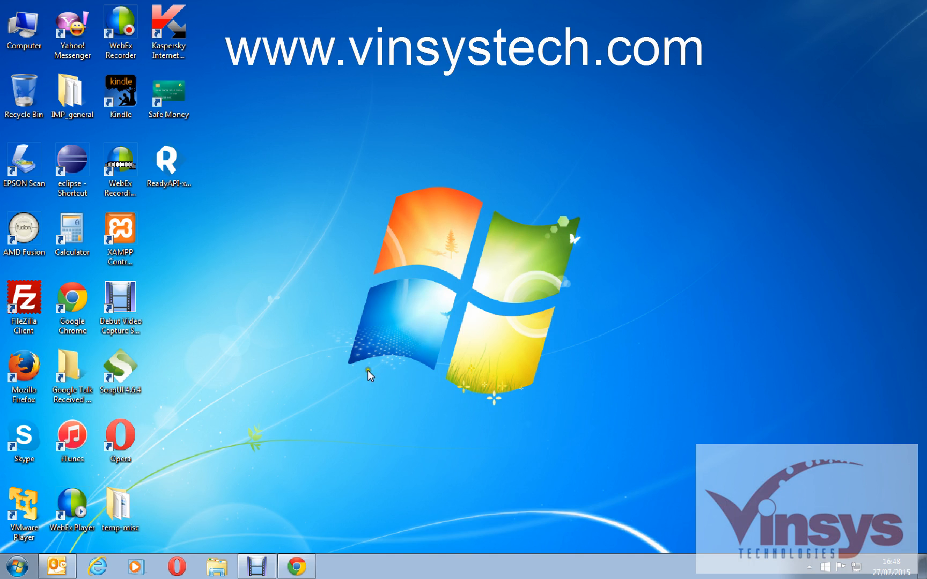
mouse_move(205, 169)
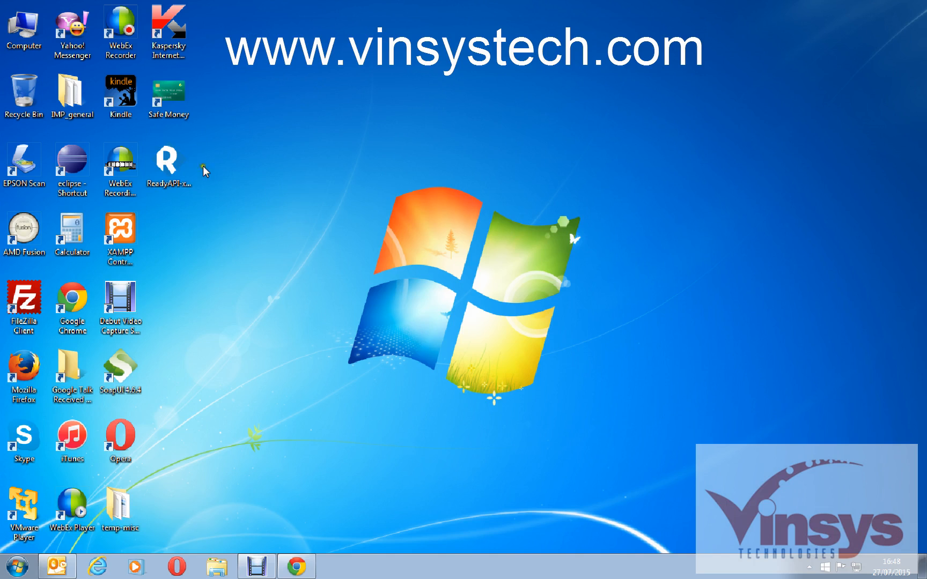
Run the downloaded ReadyAPI 1.3.1 installer from the desktop, allowing it past the security warning.
click(169, 163)
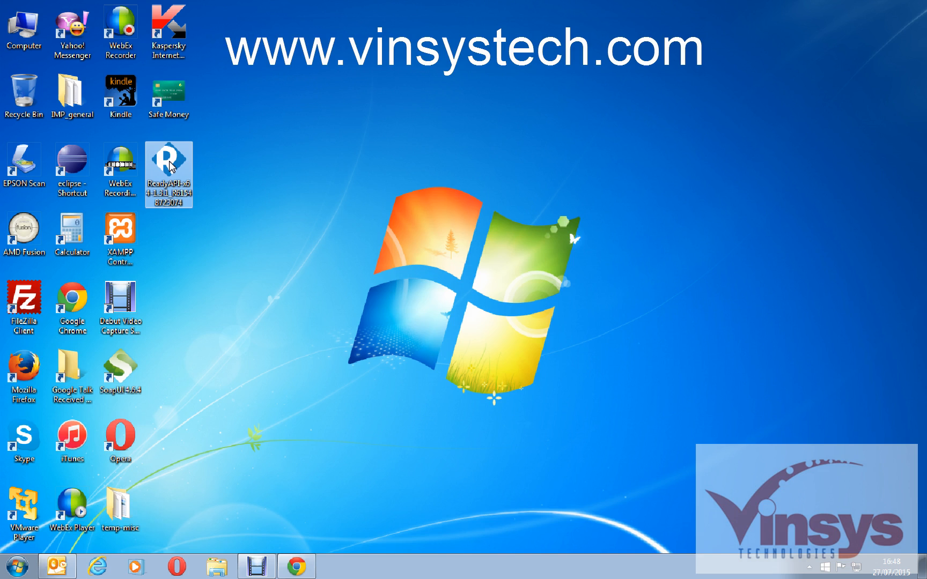
double_click(169, 166)
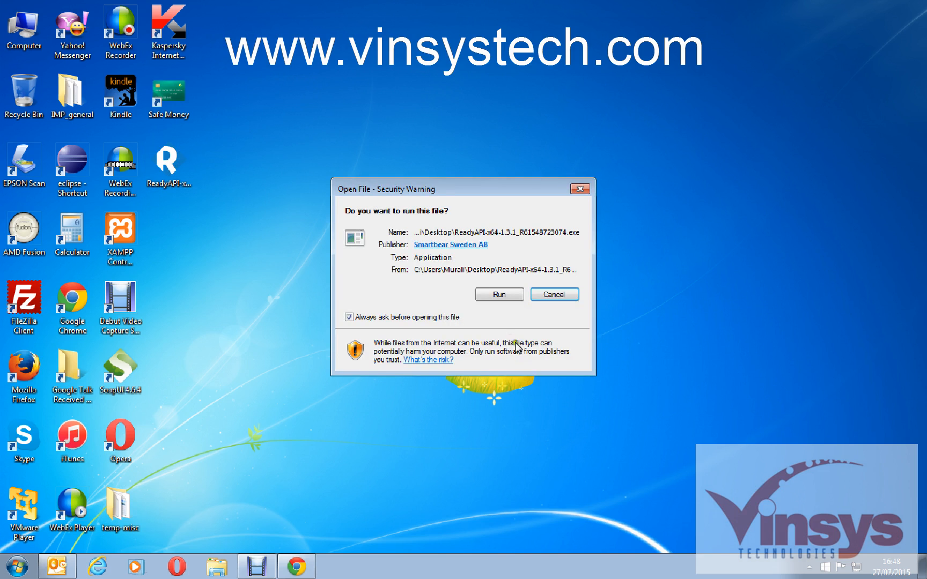
click(499, 294)
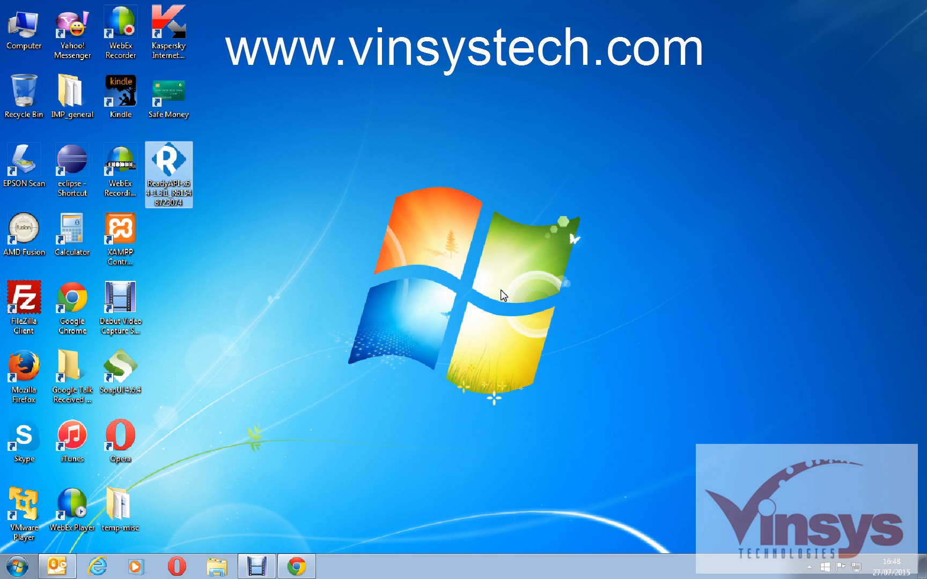
double_click(170, 172)
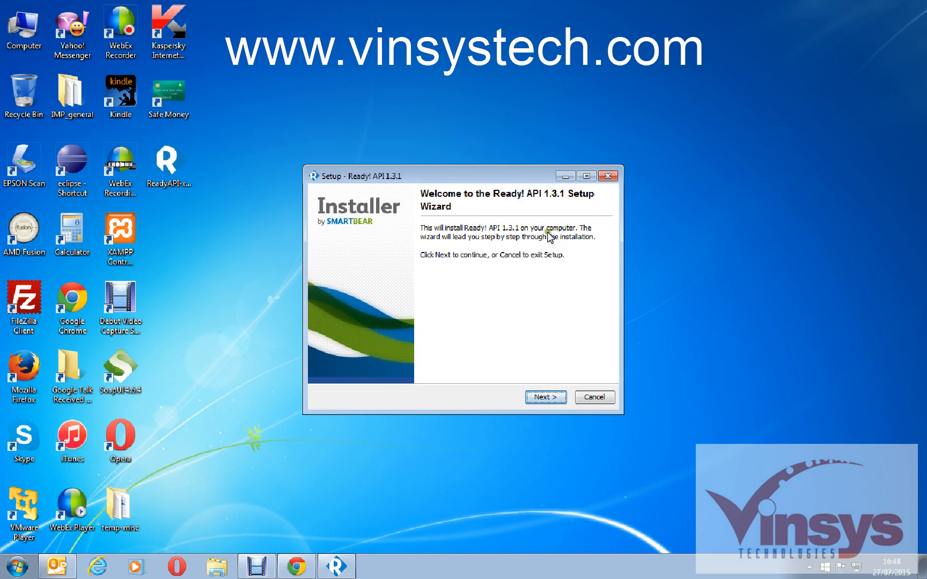
Accept the Ready! API and HermesJMS licence agreements, keep Full Installation, and start installing.
click(544, 397)
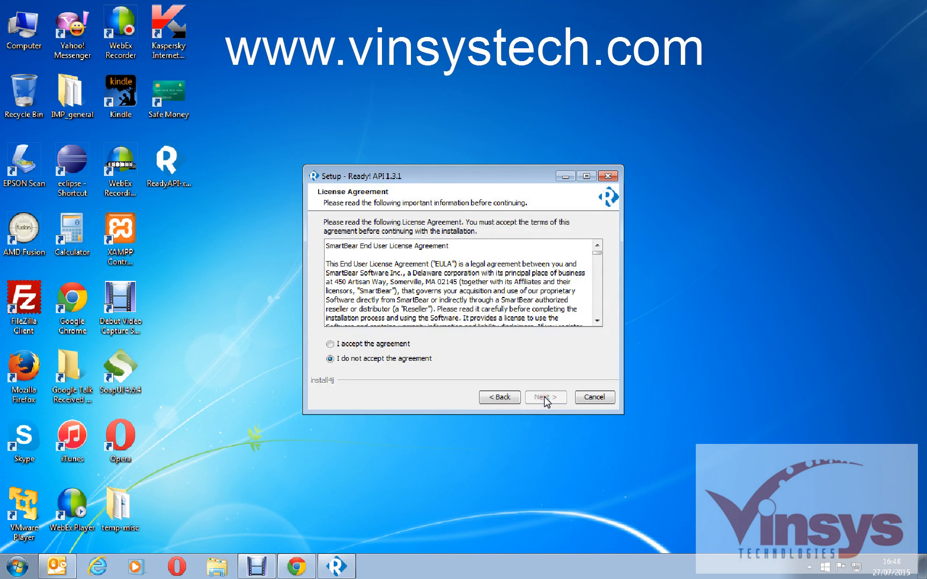
click(330, 345)
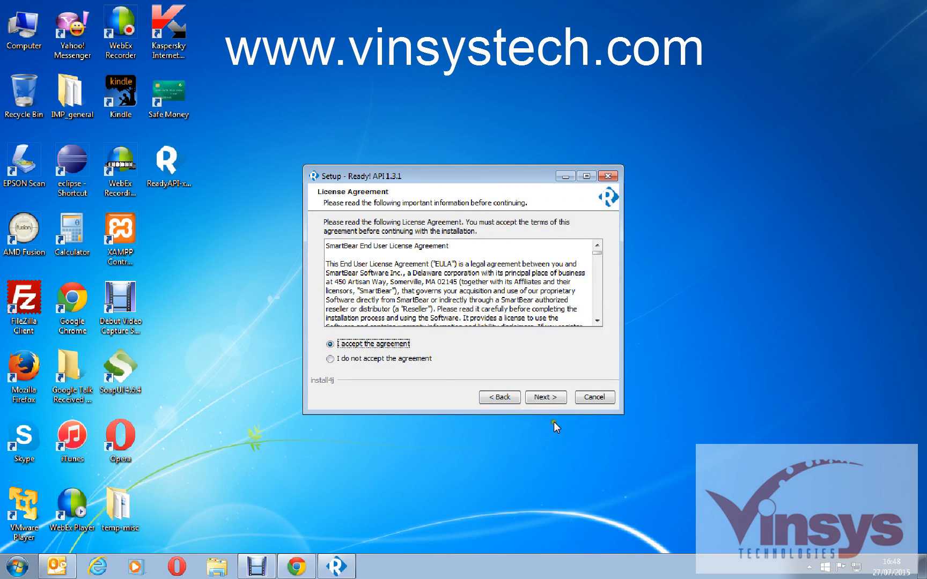
click(544, 397)
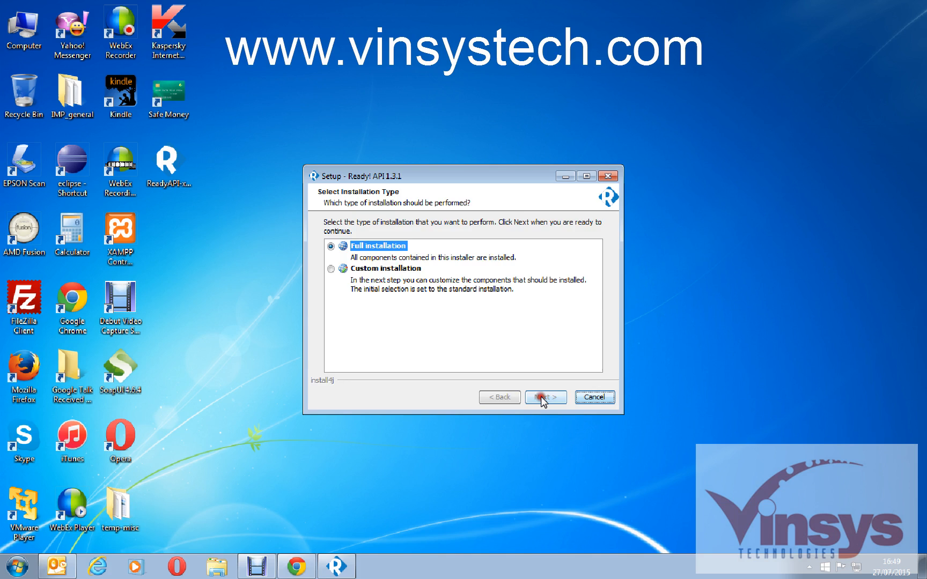
click(544, 397)
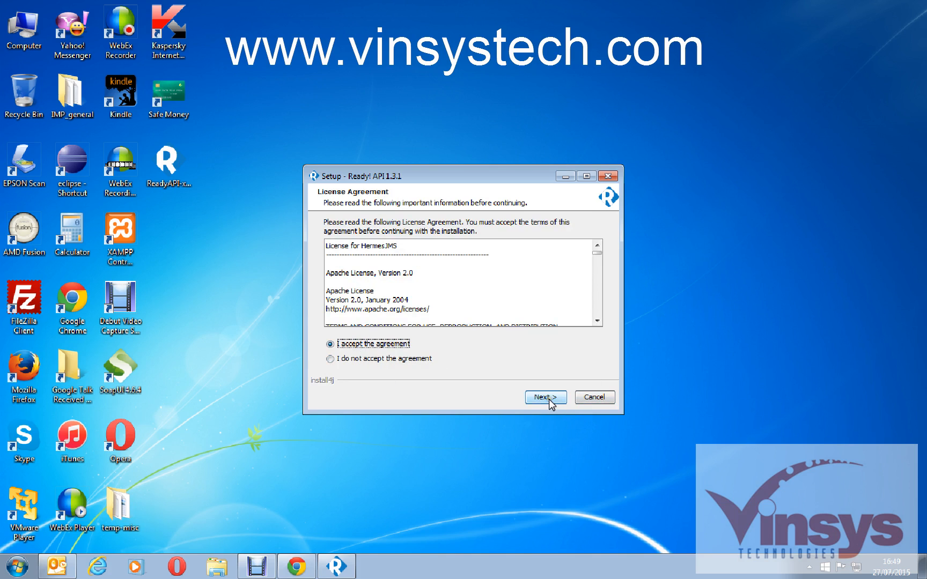
click(544, 397)
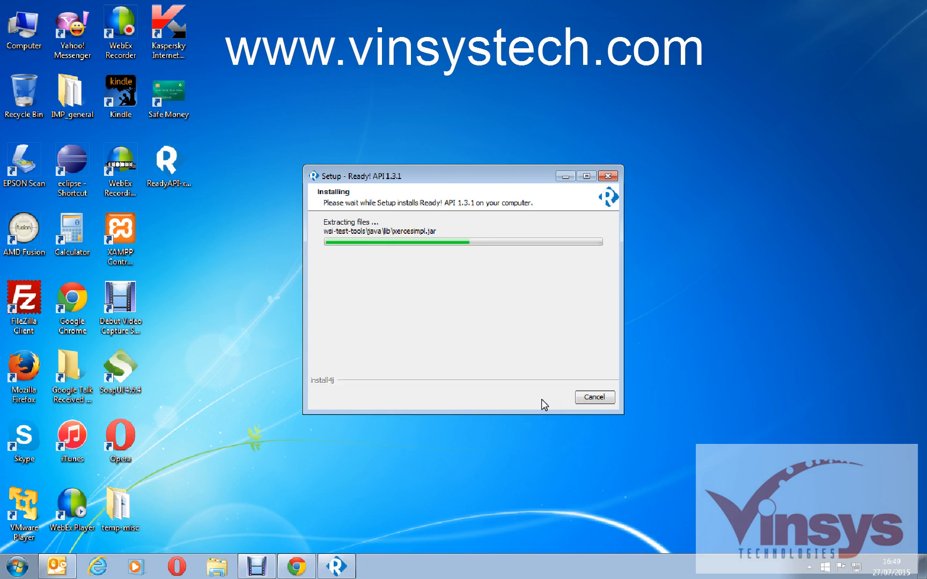
mouse_move(642, 470)
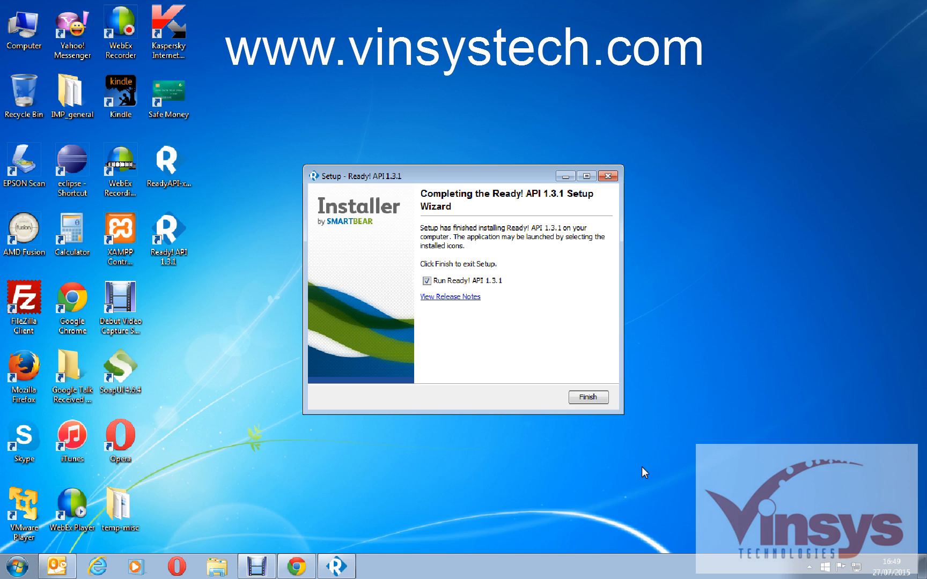
mouse_move(536, 382)
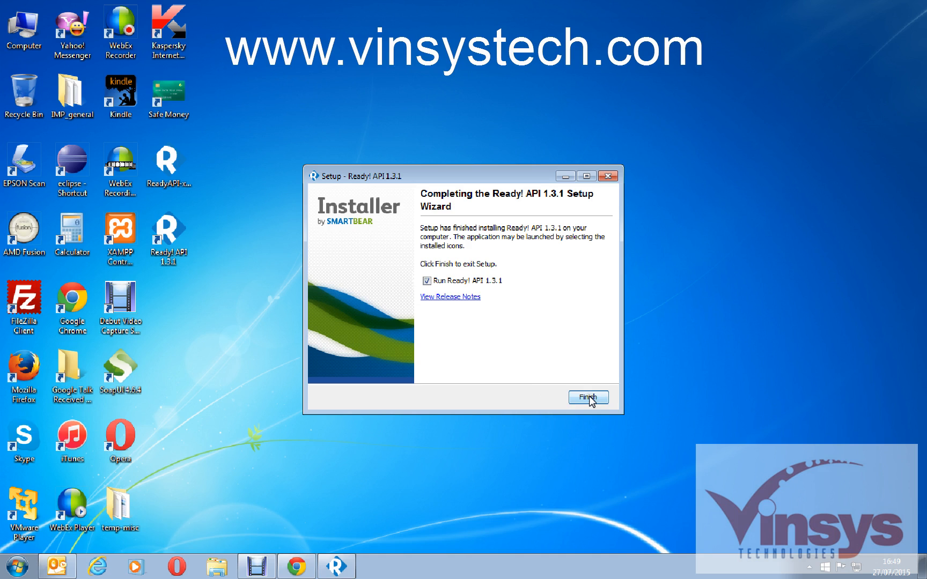
Finish the setup wizard with 'Run Ready! API 1.3.1' left checked, returning to the desktop.
click(588, 397)
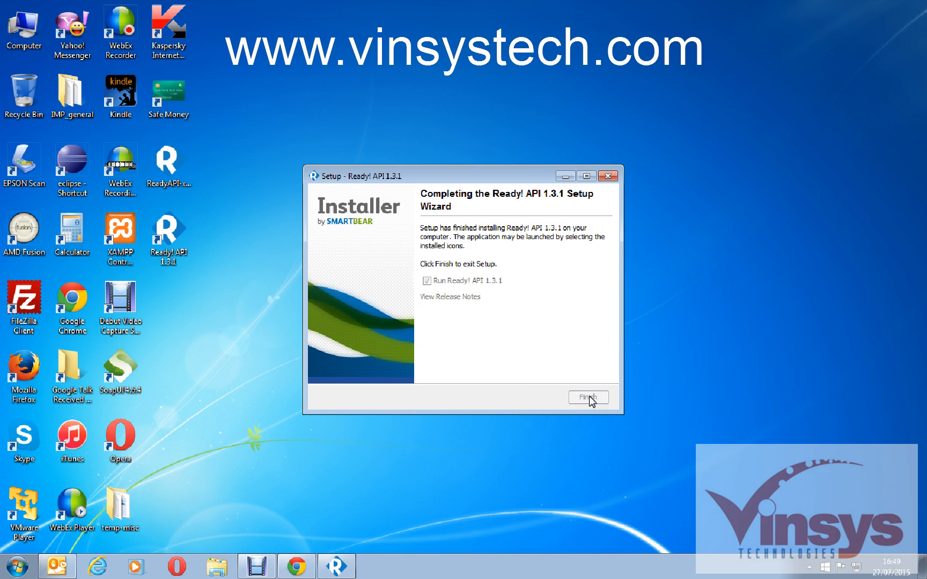
click(588, 397)
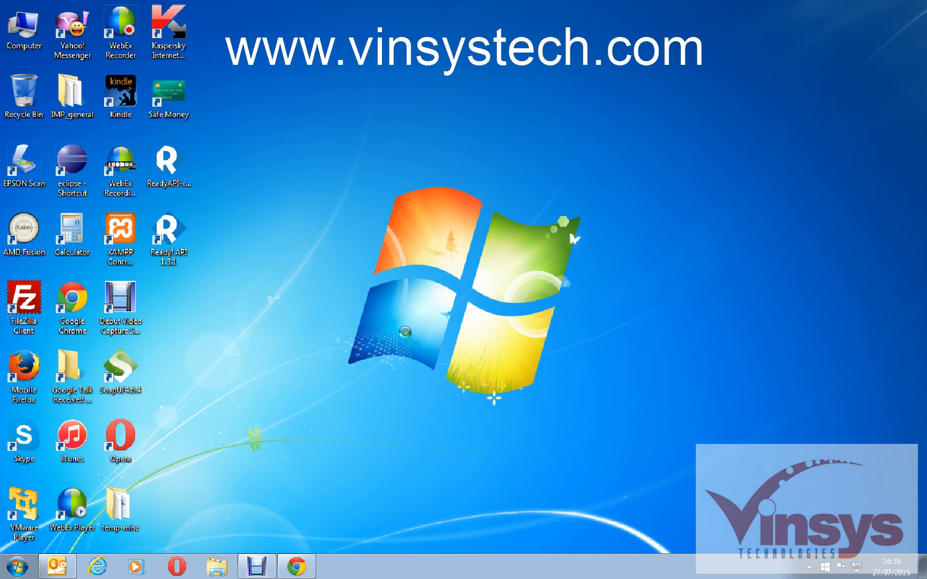
click(168, 236)
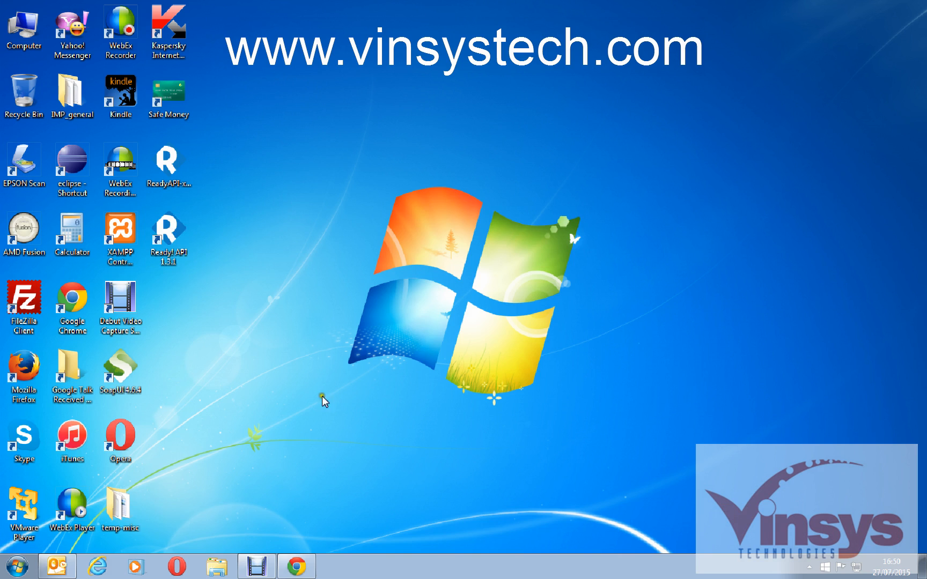
mouse_move(393, 425)
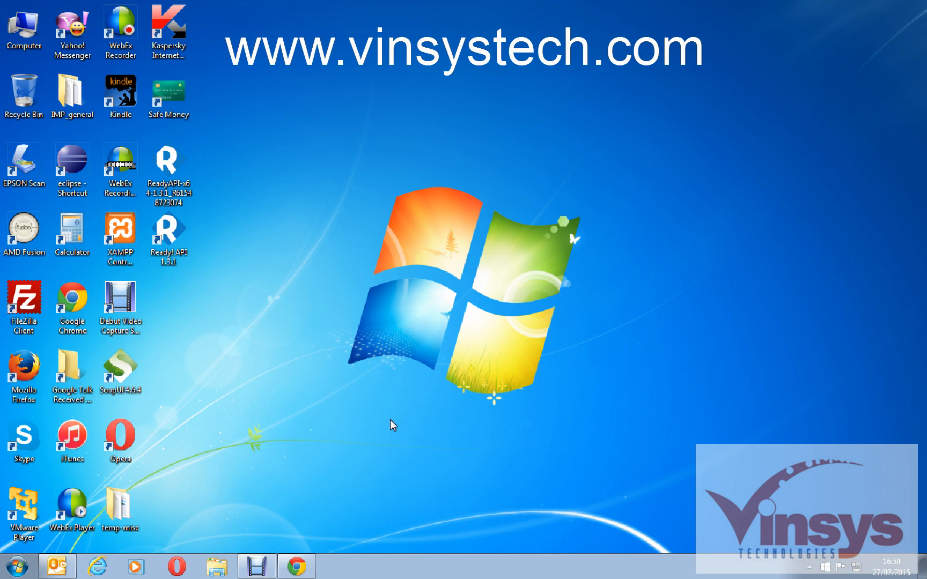
mouse_move(291, 455)
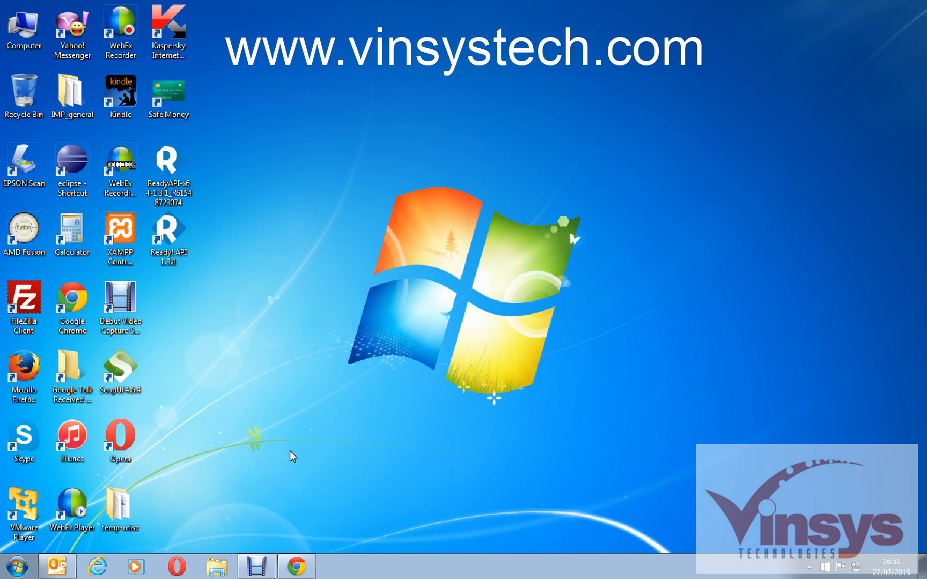
Launch Ready! API 1.3.1 from its desktop shortcut and answer No to sending anonymous usage statistics.
double_click(168, 167)
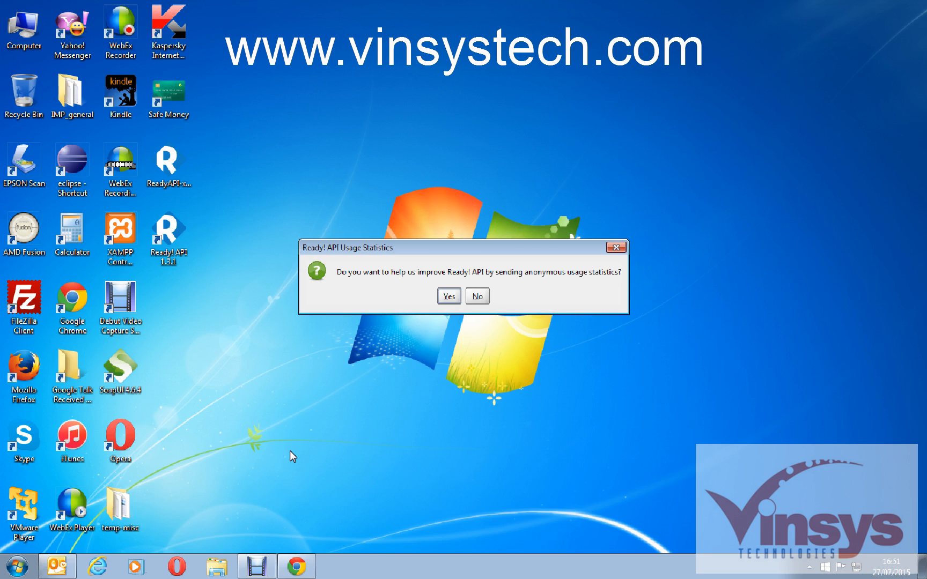
mouse_move(350, 287)
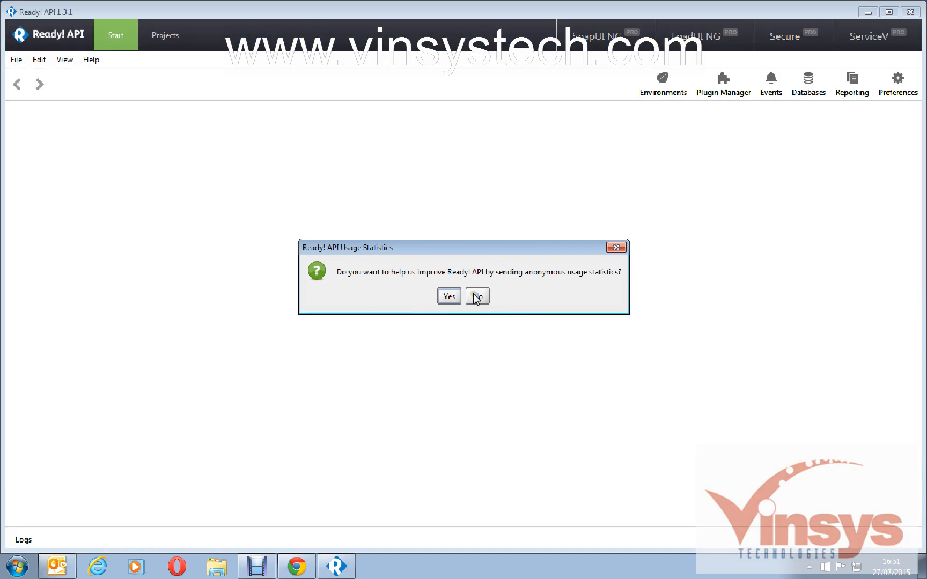
click(478, 296)
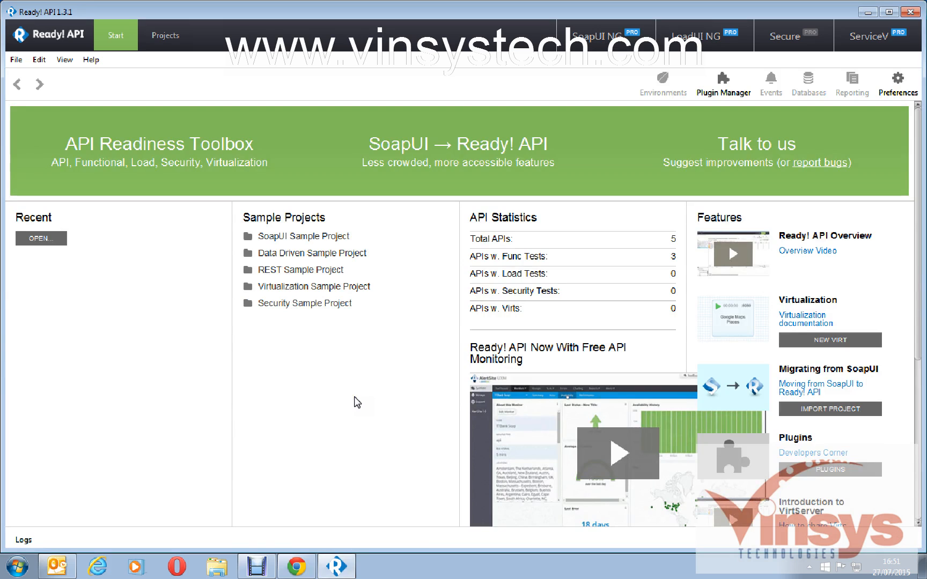
mouse_move(281, 242)
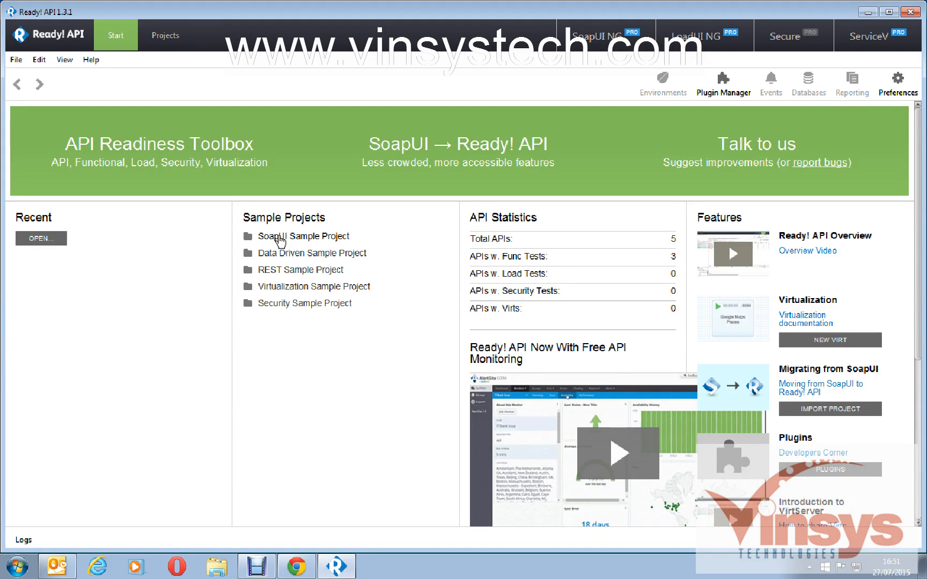
mouse_move(296, 262)
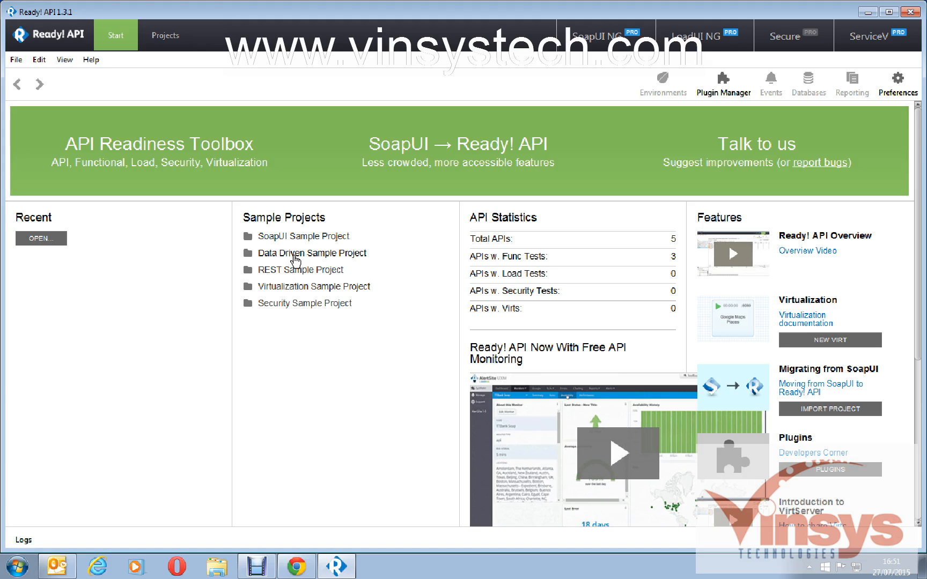
mouse_move(276, 279)
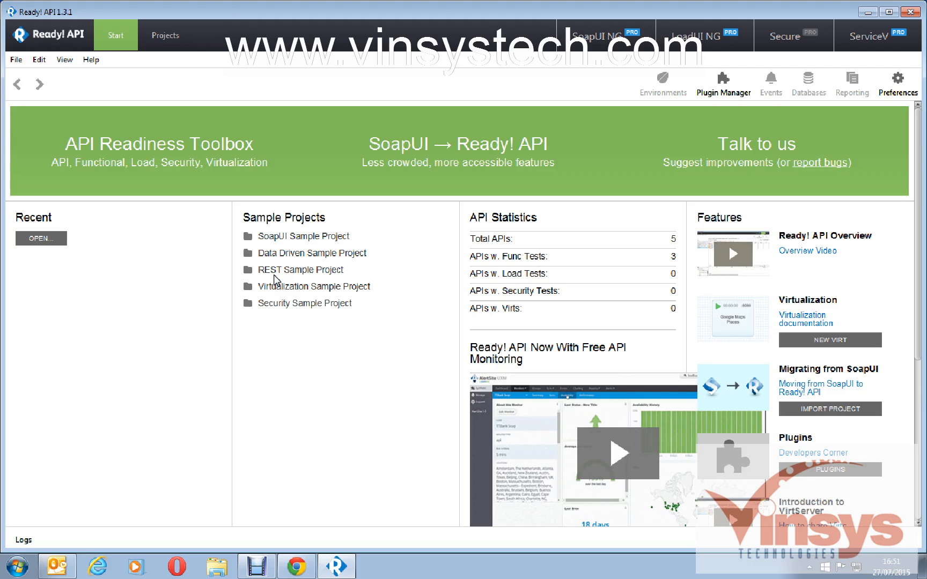
mouse_move(410, 389)
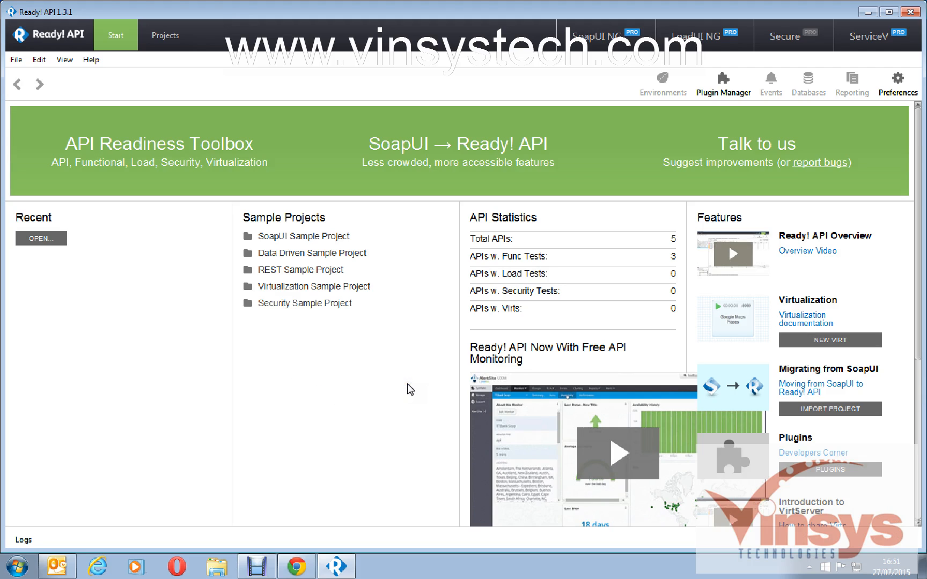
mouse_move(395, 313)
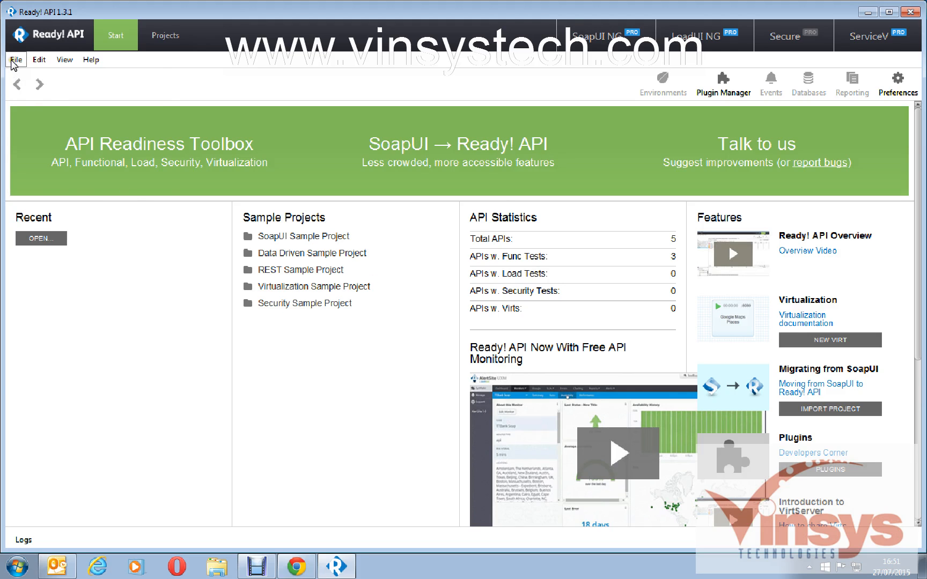
click(15, 59)
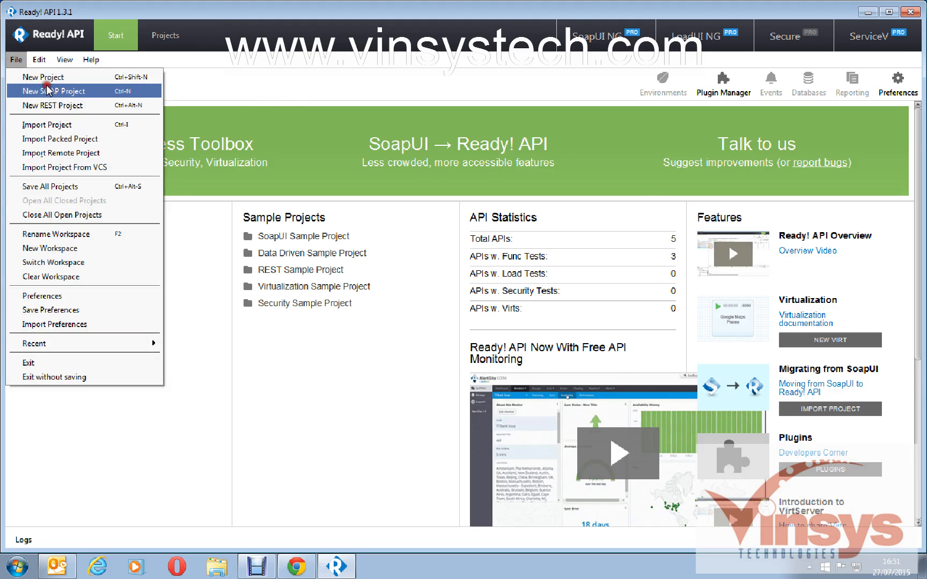
click(54, 91)
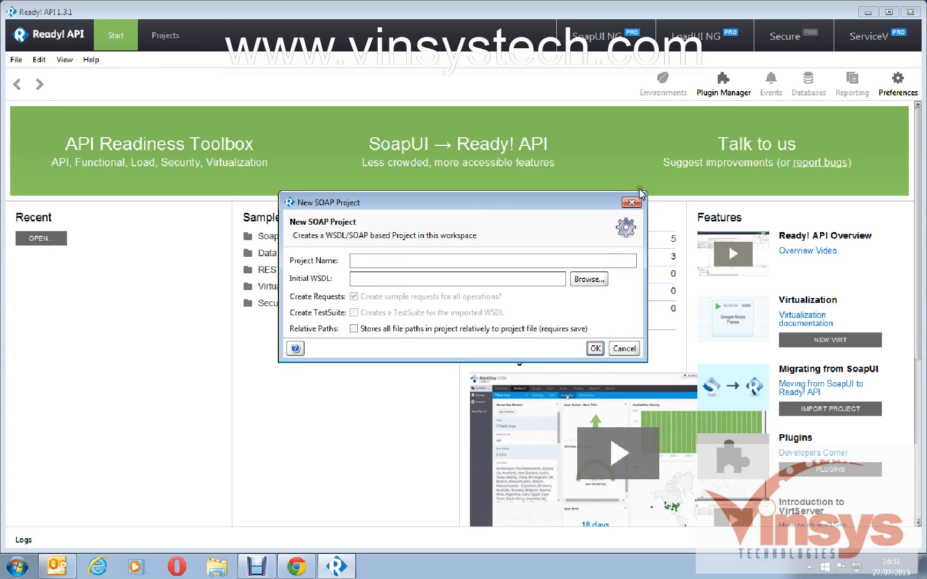
click(624, 349)
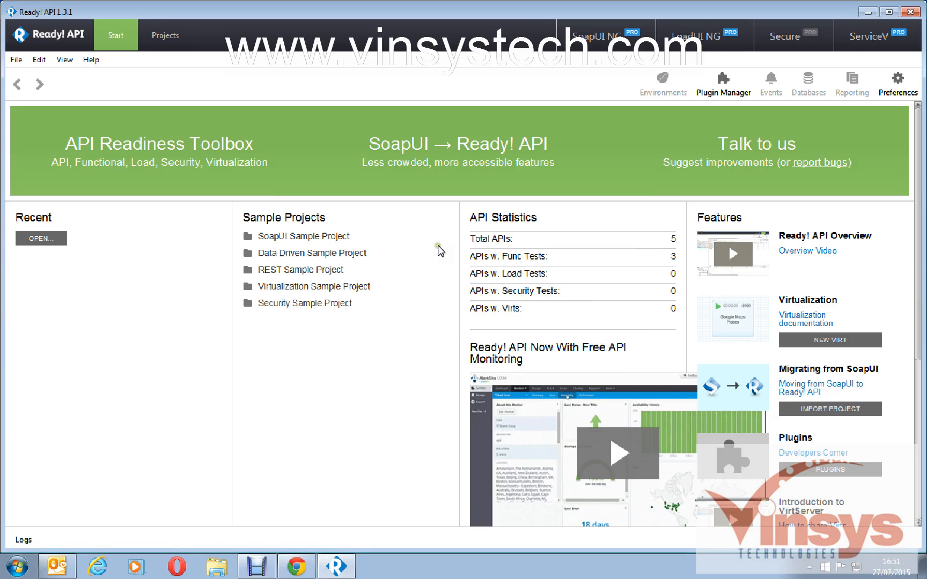
mouse_move(440, 247)
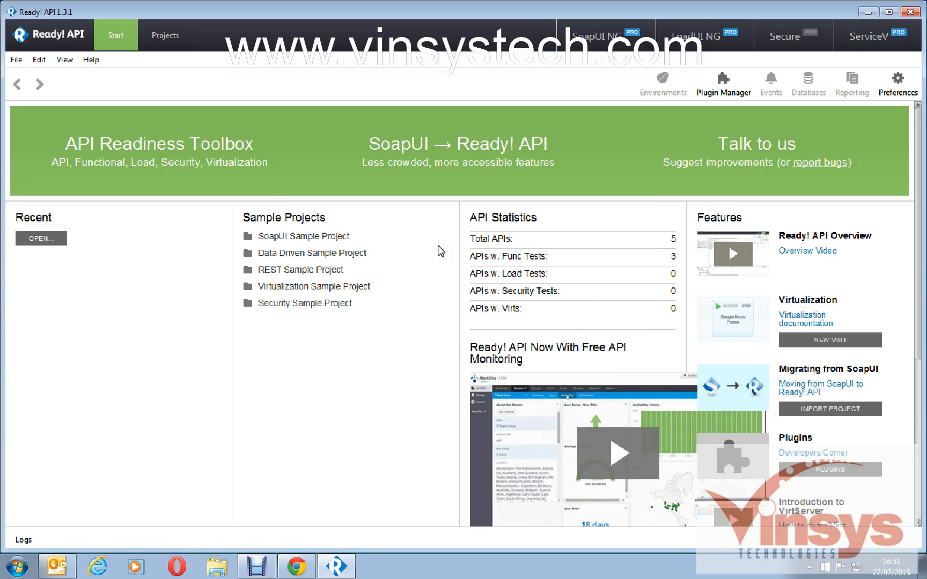